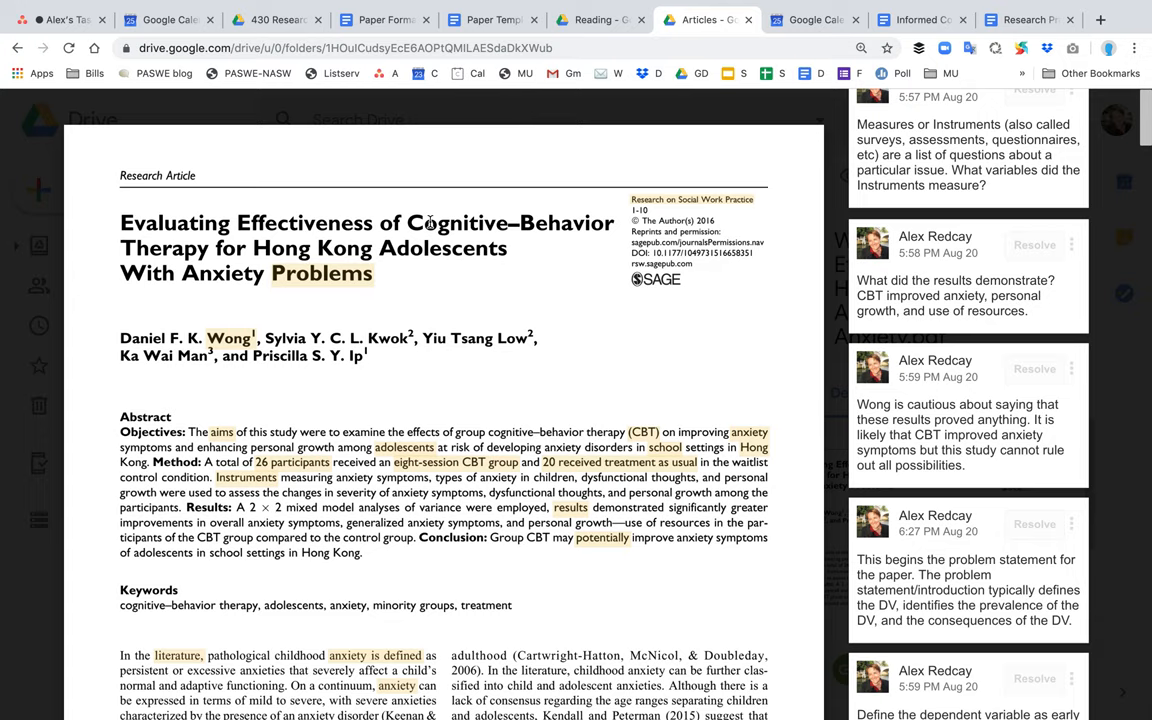
{"action": "mouse_move", "coordinate": [380, 328]}
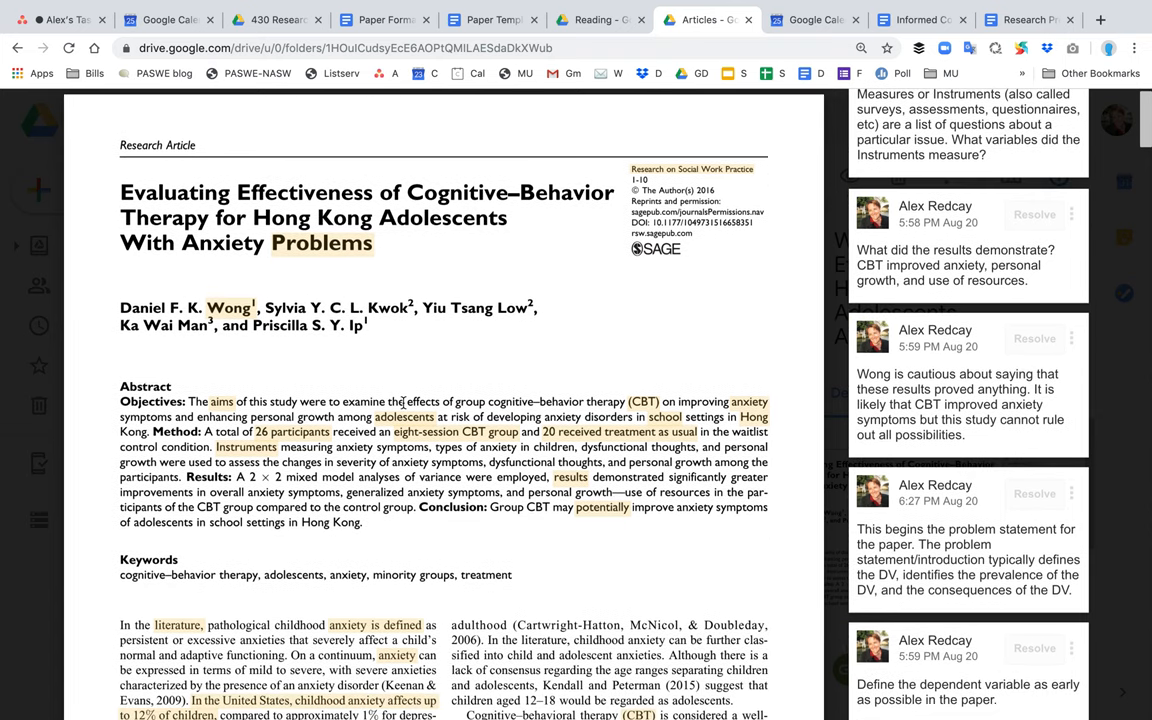
Step: Pick out 'Anxiety' and 'Hong Kong Adolescents' in the title, then select the abstract's purpose-statement comment
{"action": "scroll", "scroll_direction": "down", "scroll_amount": 3}
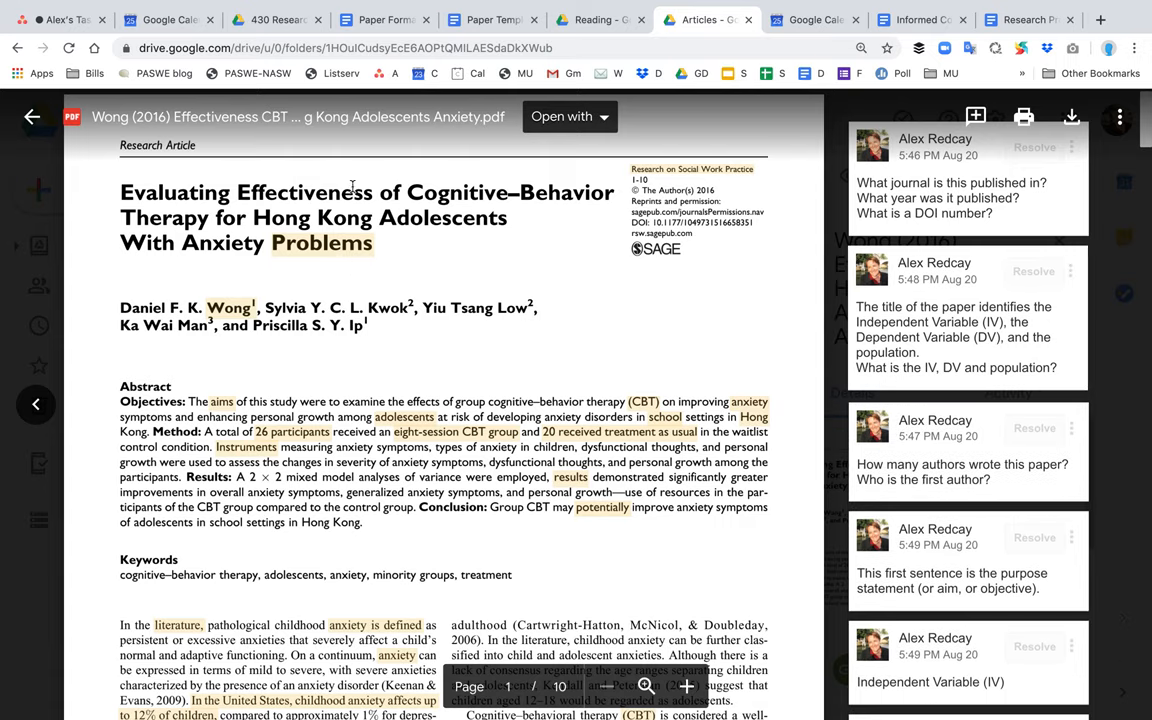
{"action": "left_click_drag", "start_coordinate": [408, 192], "coordinate": [200, 216]}
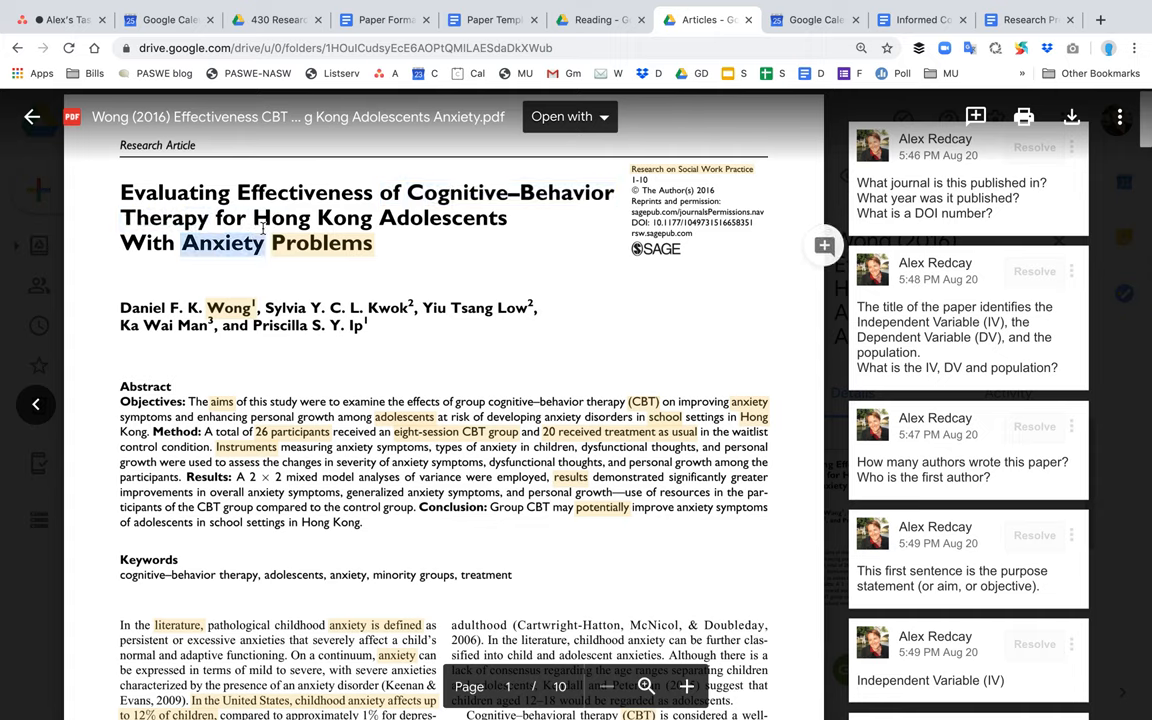
{"action": "double_click", "coordinate": [222, 242]}
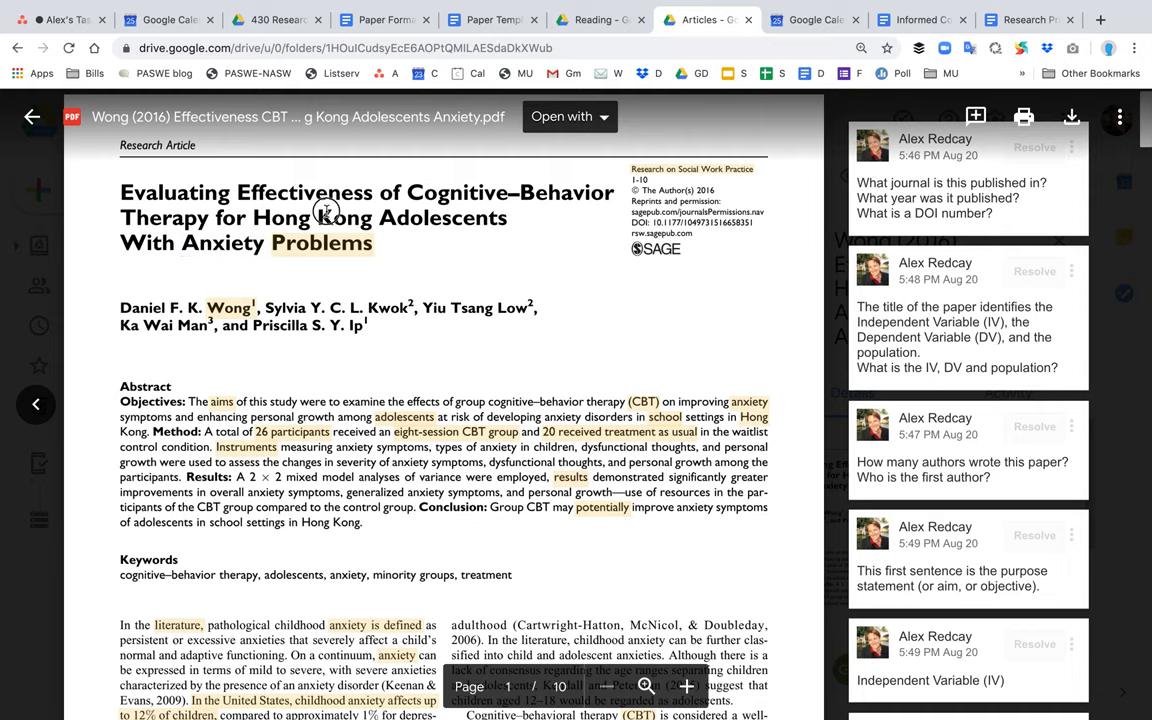
{"action": "double_click", "coordinate": [442, 216]}
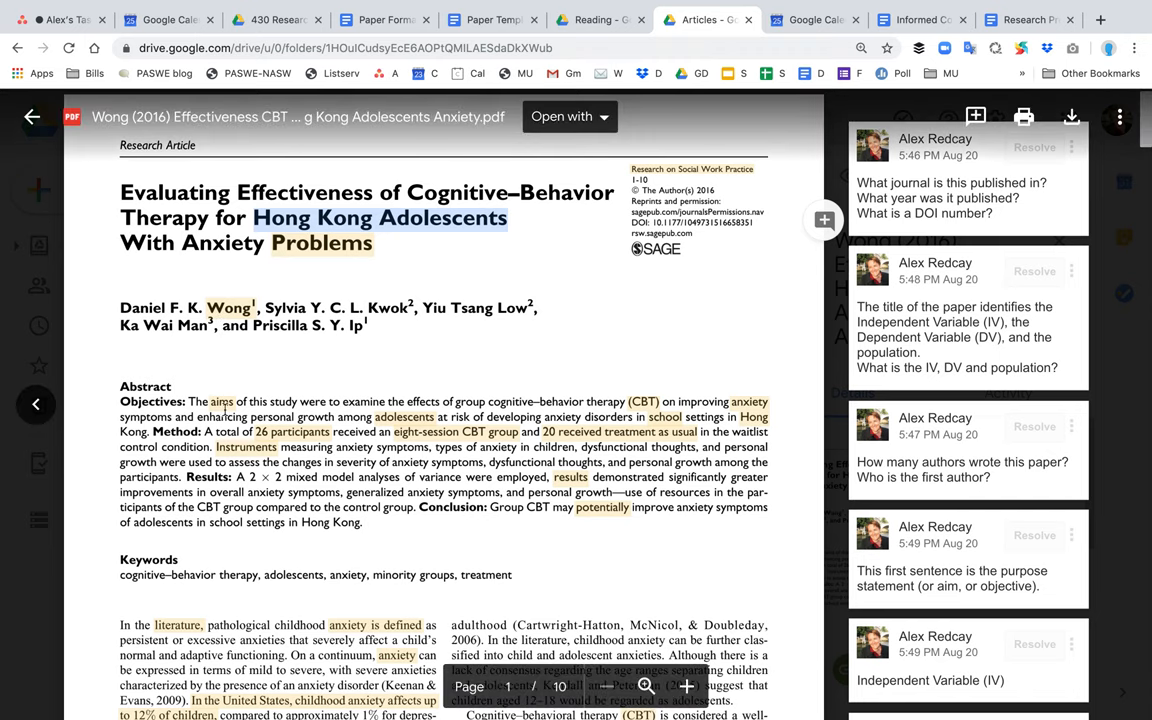
{"action": "left_click_drag", "start_coordinate": [204, 400], "coordinate": [290, 500]}
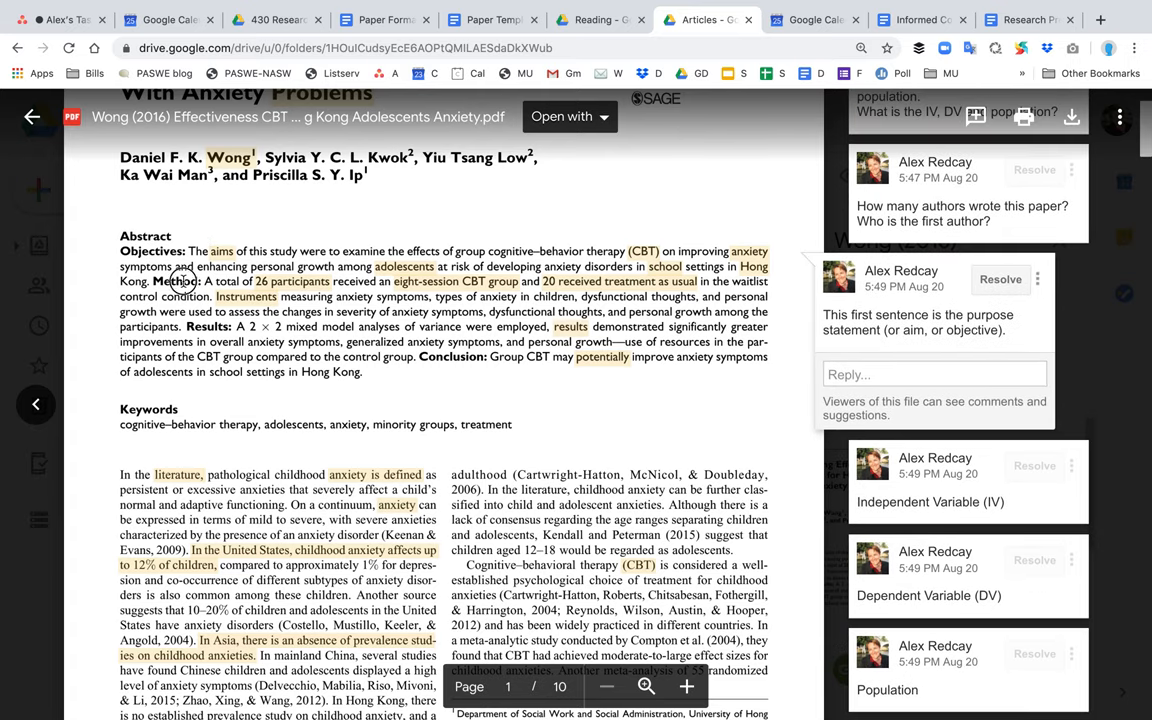
Step: Scroll past the abstract and keywords to the introduction with its variable, population, setting and N=26 comments
{"action": "scroll", "scroll_direction": "down", "scroll_amount": 3}
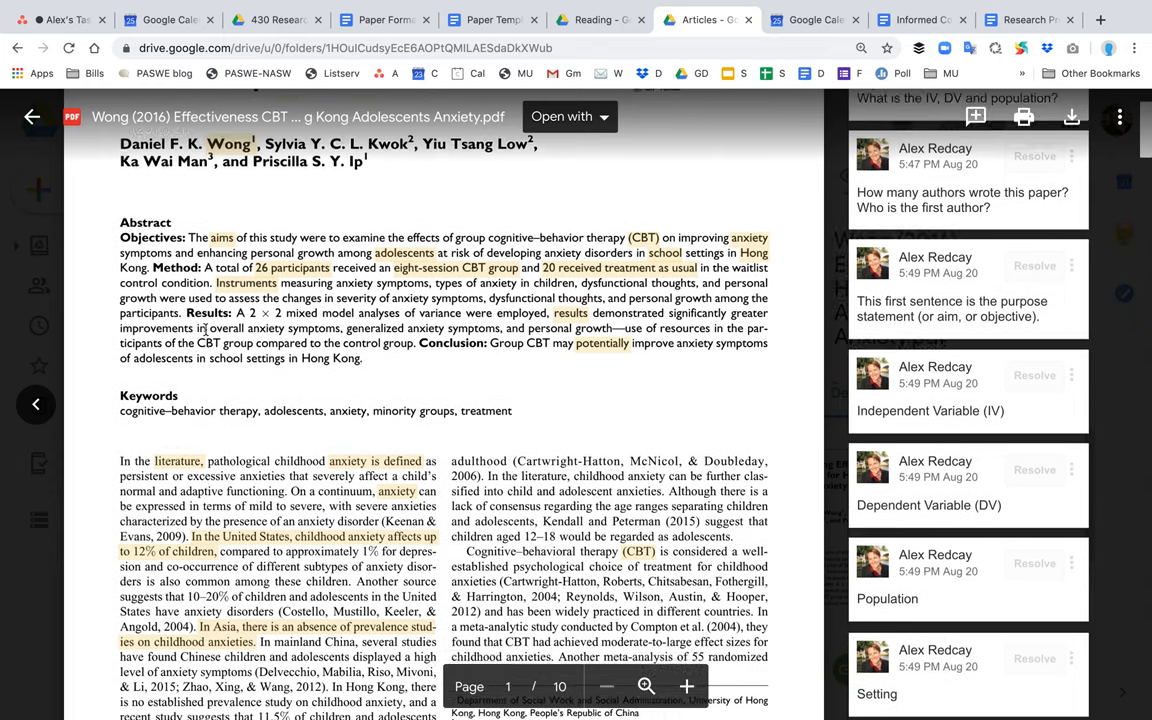
{"action": "scroll", "scroll_direction": "up", "scroll_amount": 3}
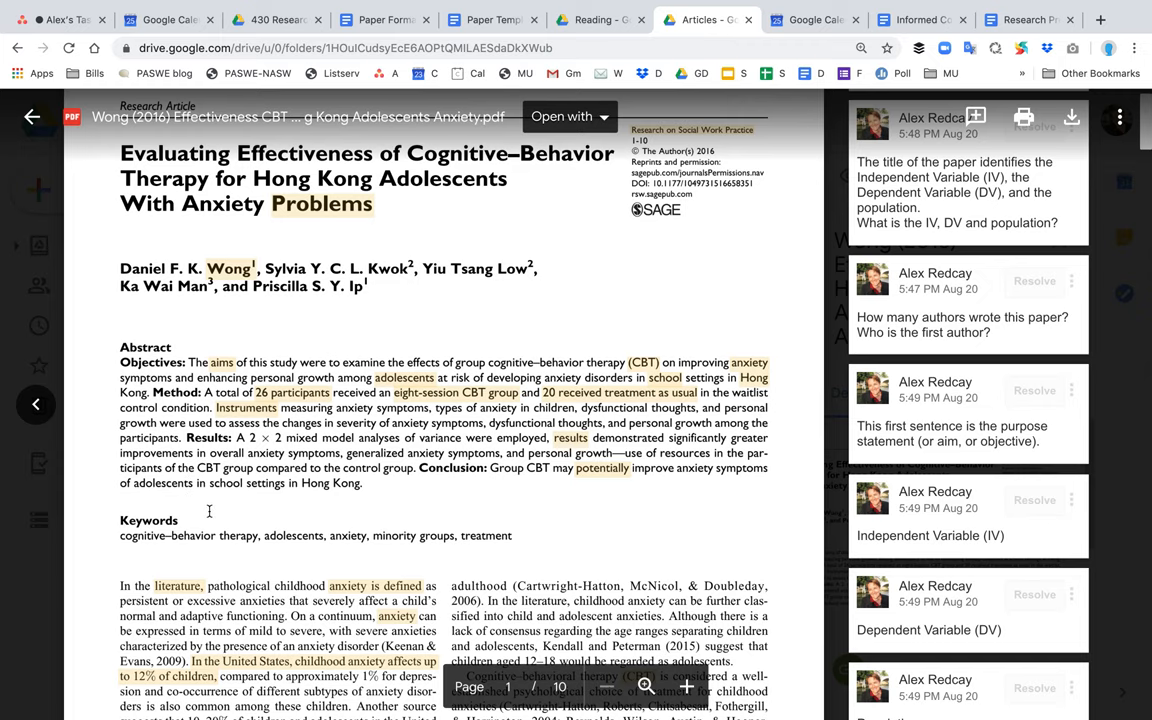
{"action": "scroll", "scroll_direction": "down", "scroll_amount": 3}
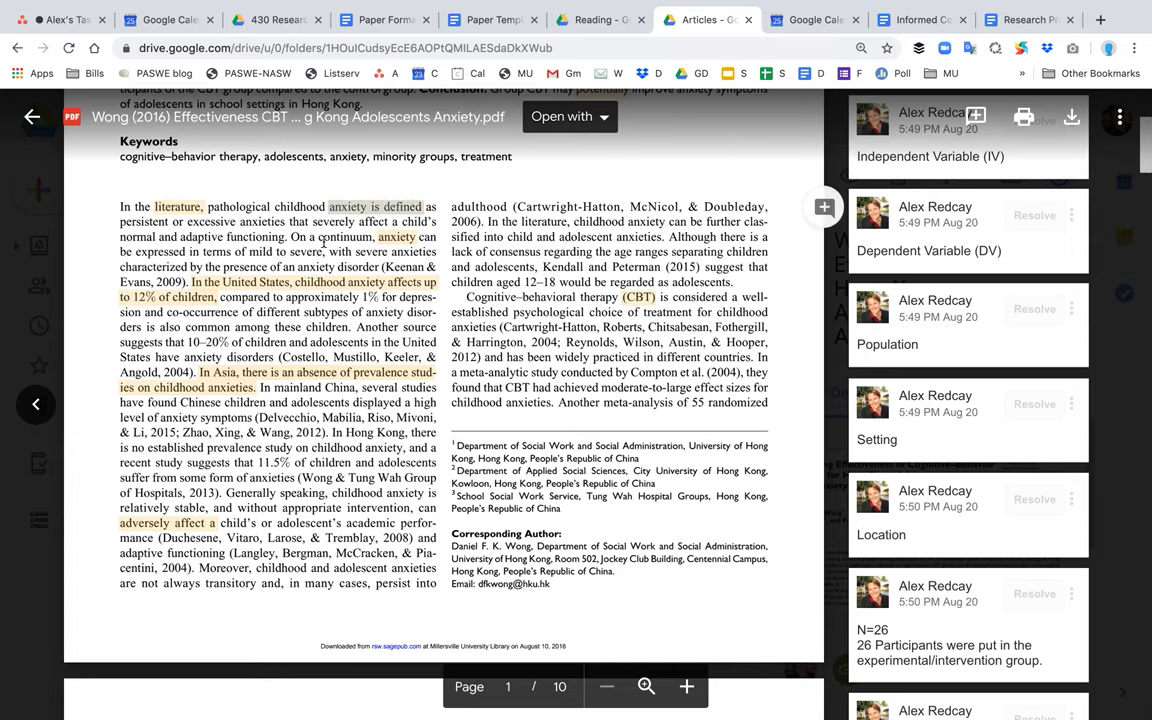
Step: Scroll to the page 1 literature review comments on DV prevalence, research gap and anxiety's consequences
{"action": "scroll", "scroll_direction": "down", "scroll_amount": 3}
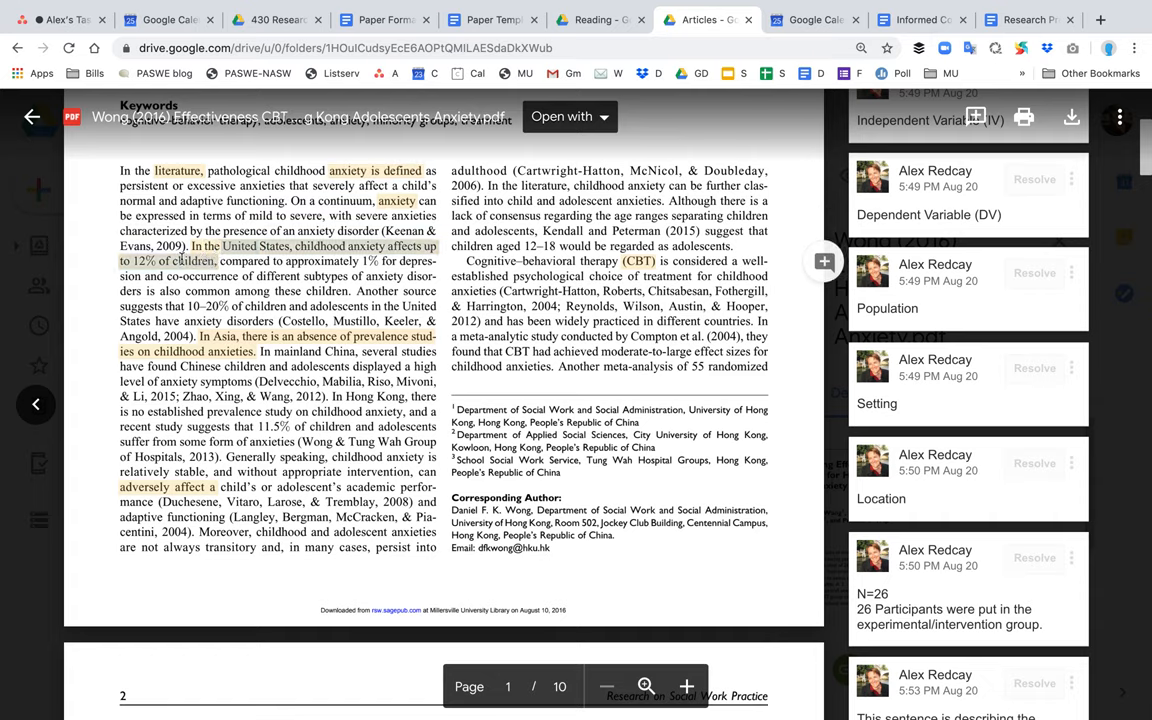
{"action": "scroll", "scroll_direction": "down", "scroll_amount": 3}
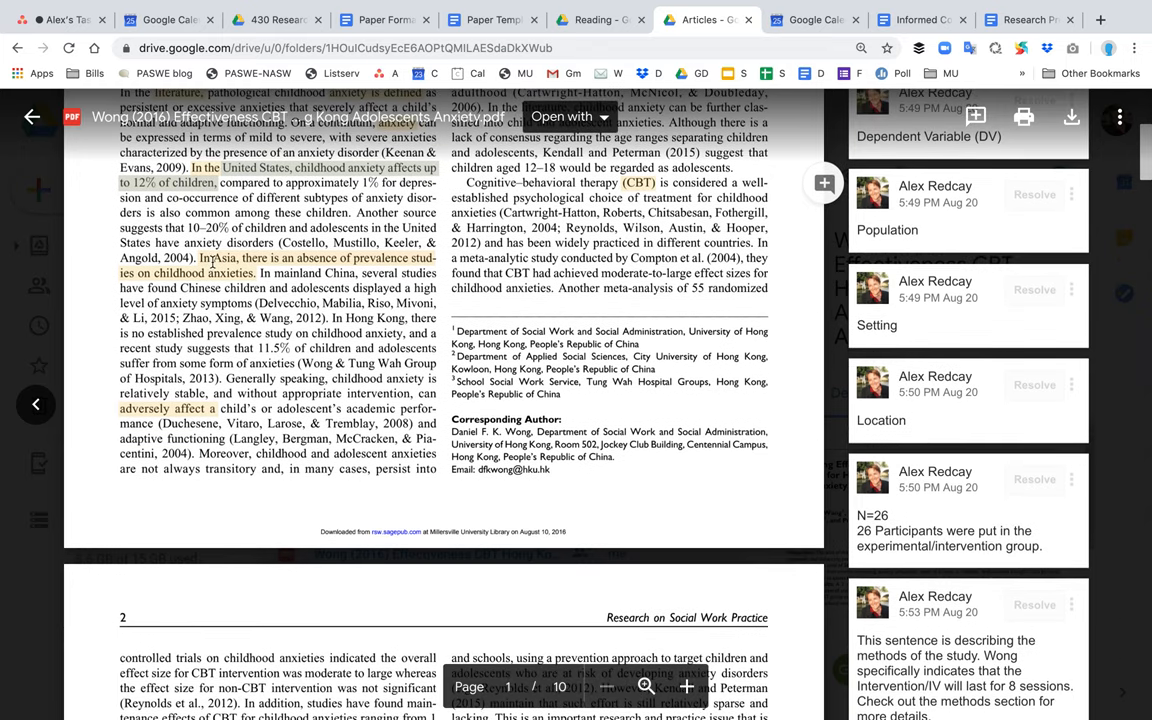
{"action": "scroll", "scroll_direction": "down", "scroll_amount": 3}
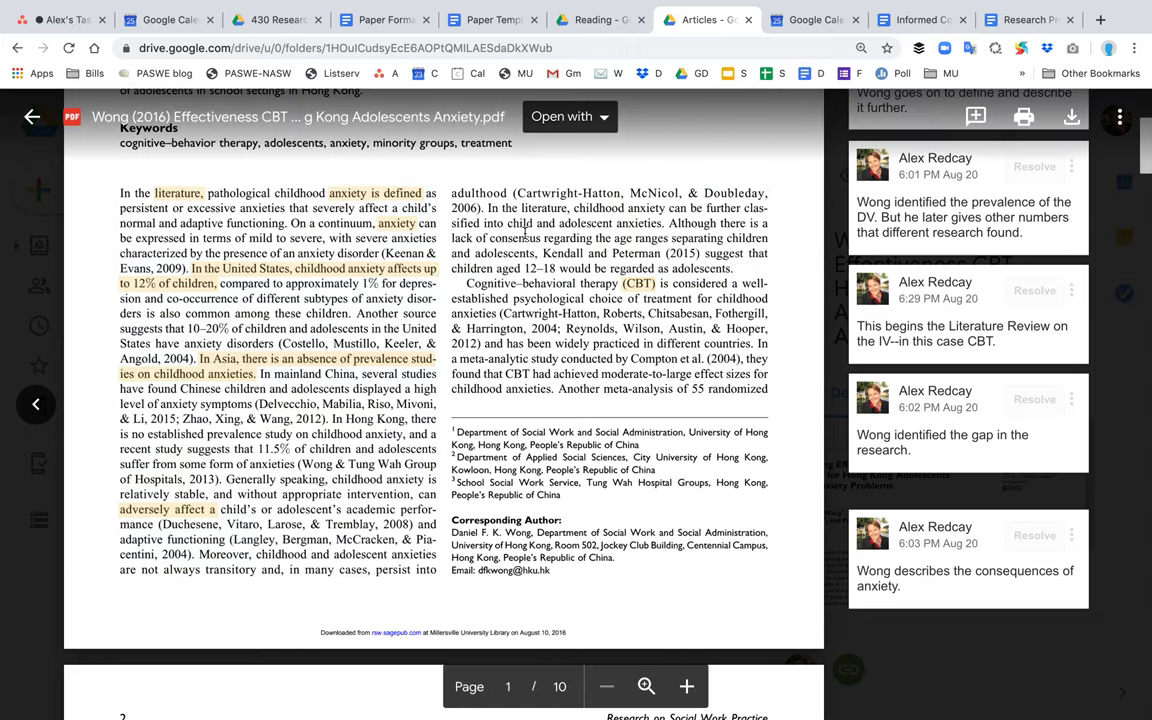
Step: Scroll onto page 2 and select the 'Wong describes the theoretical framework for CBT' comment
{"action": "scroll", "scroll_direction": "down", "scroll_amount": 3}
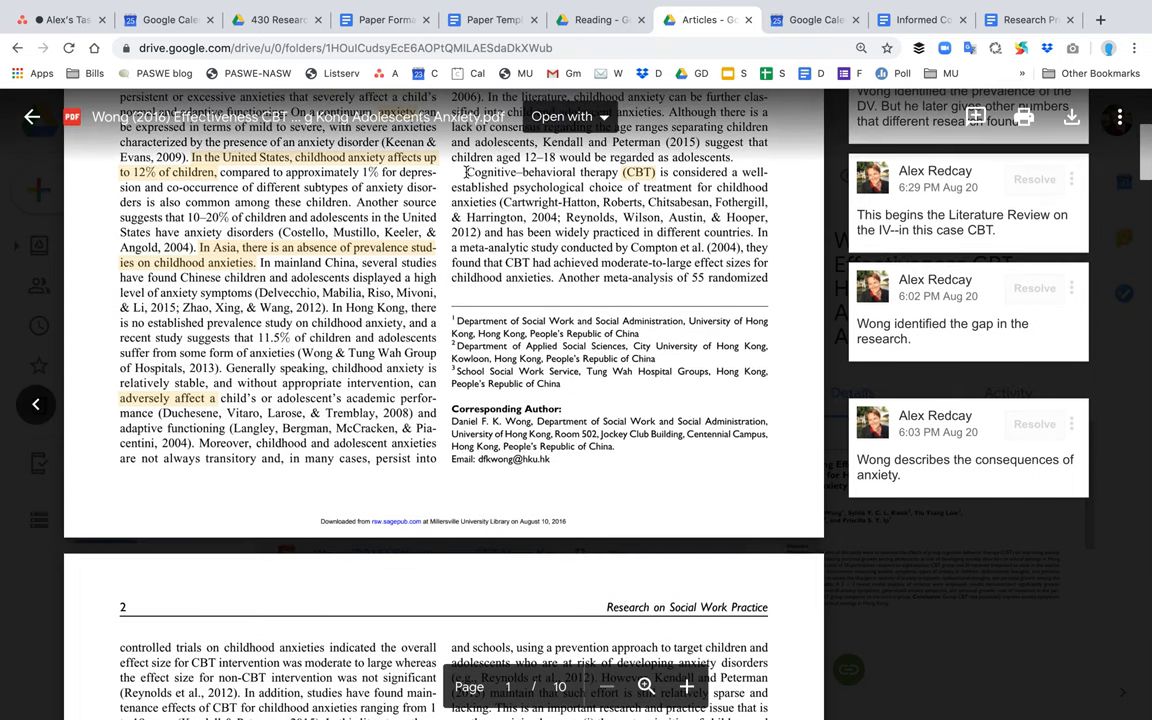
{"action": "left_click_drag", "start_coordinate": [464, 172], "coordinate": [604, 278]}
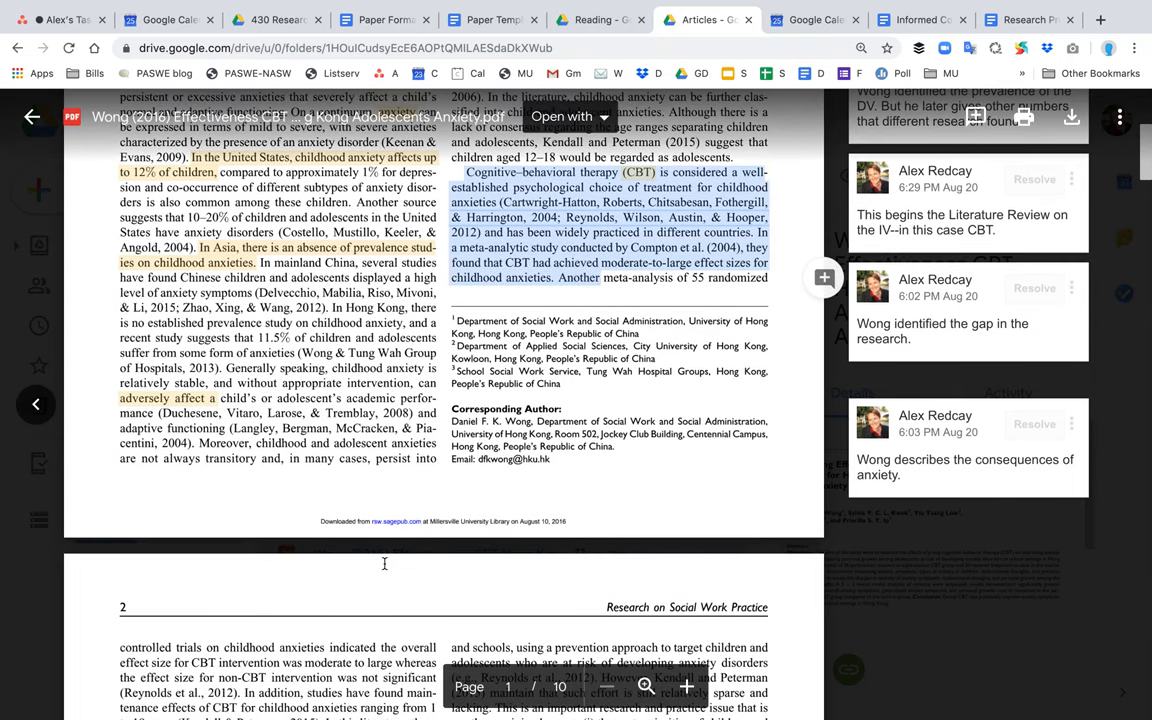
{"action": "scroll", "scroll_direction": "down", "scroll_amount": 3}
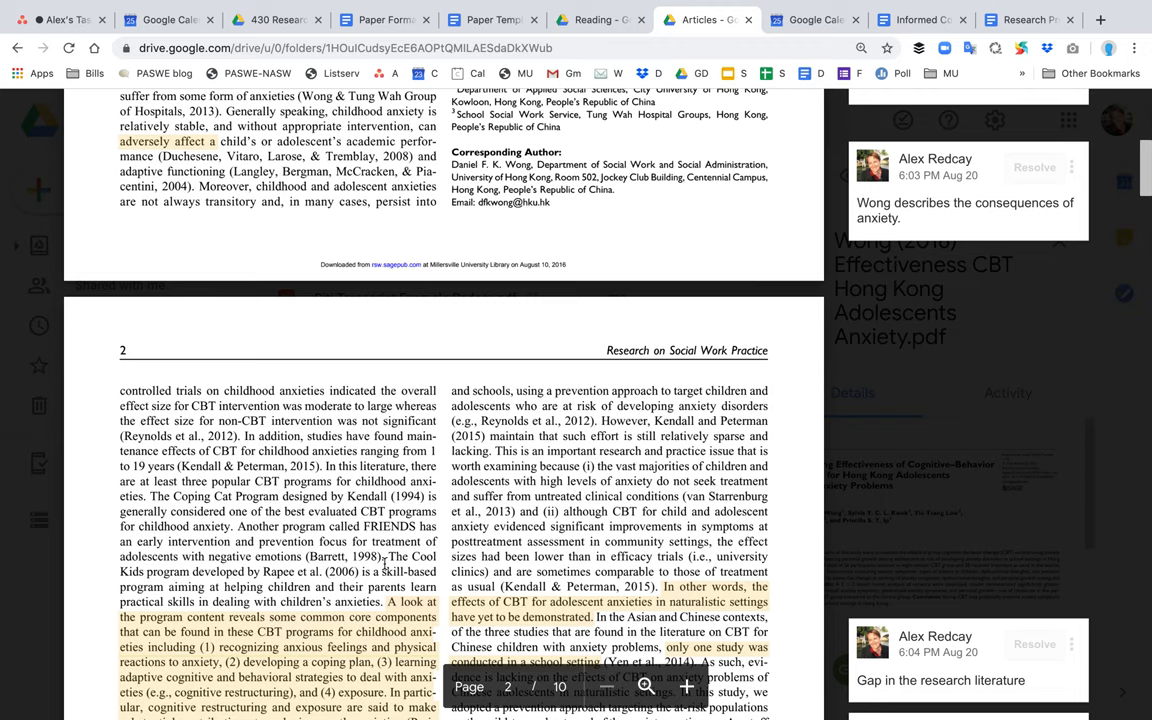
{"action": "scroll", "scroll_direction": "down", "scroll_amount": 3}
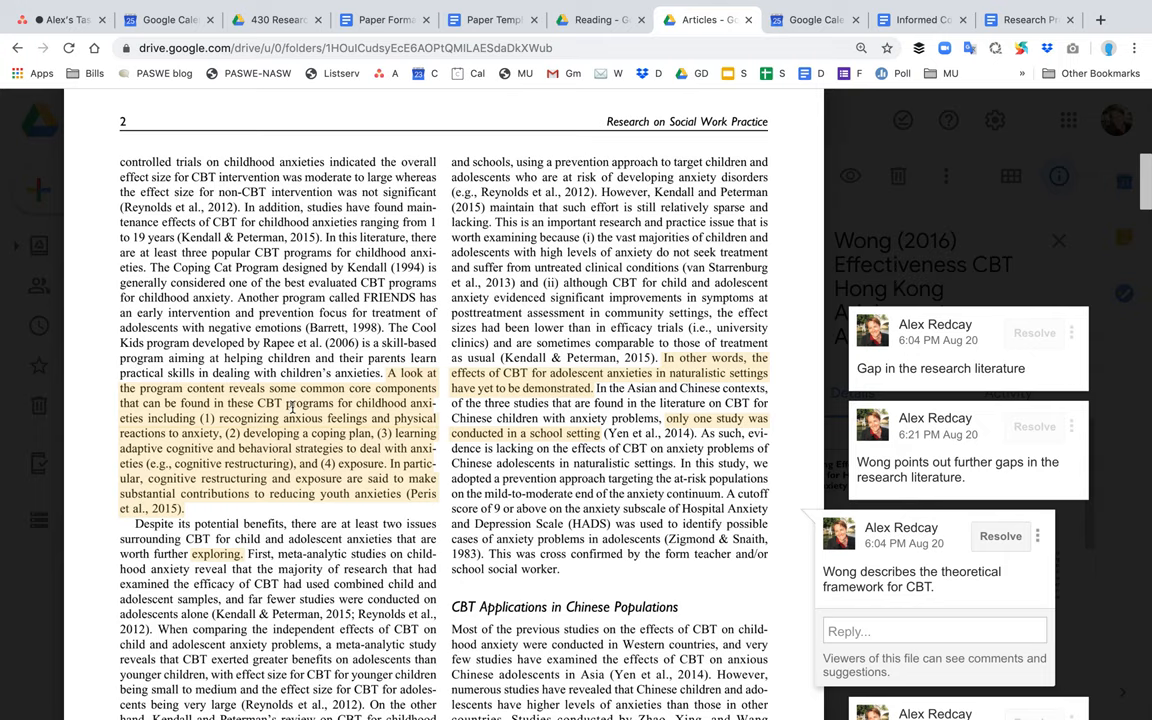
{"action": "scroll", "scroll_direction": "down", "scroll_amount": 3}
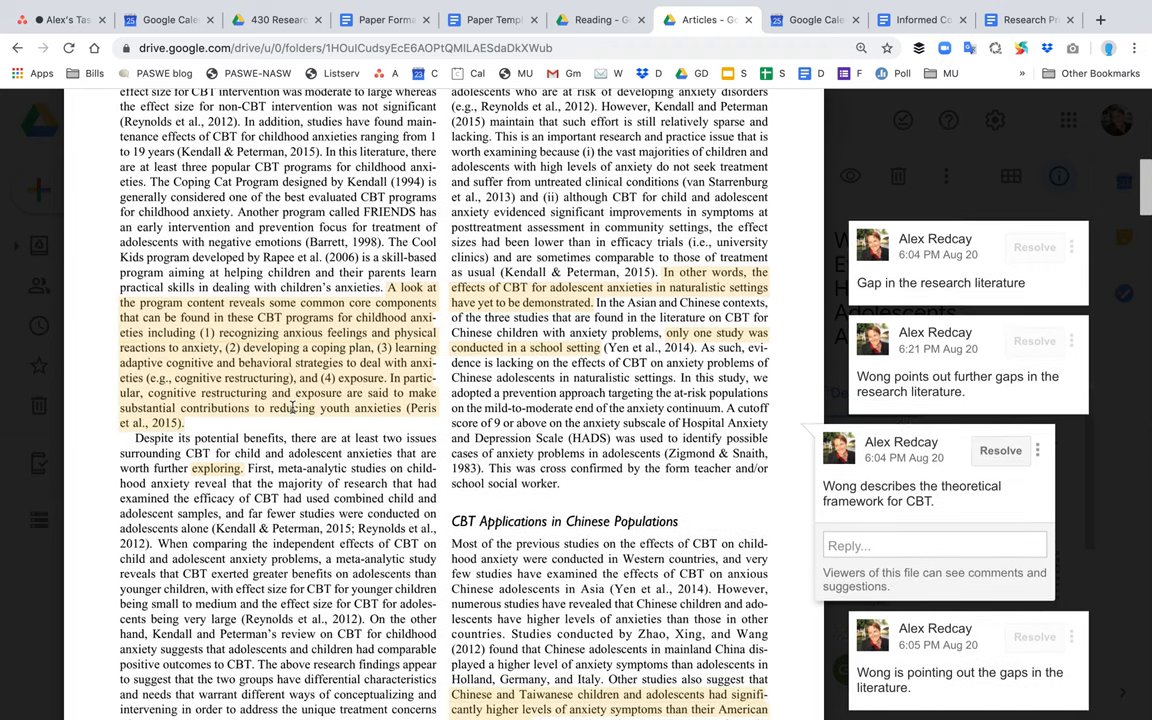
Step: Scroll down page 2 to the Modified CBT heading and its comment on Wong's adapted intervention
{"action": "scroll", "scroll_direction": "down", "scroll_amount": 3}
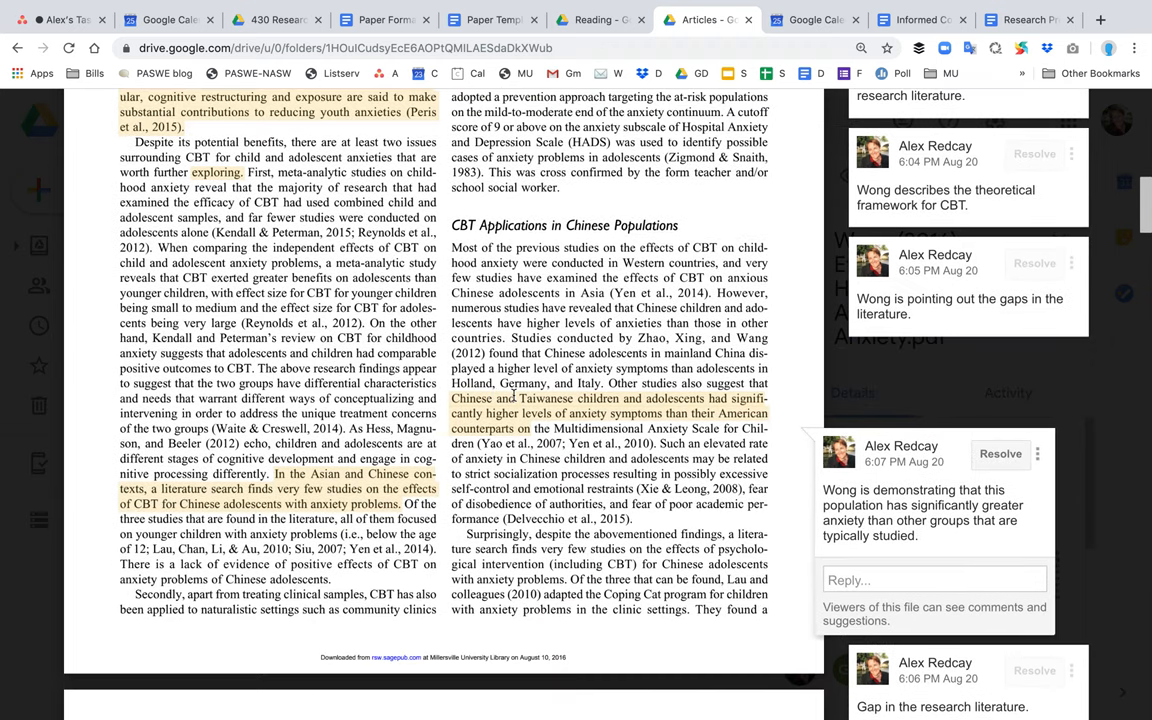
{"action": "scroll", "scroll_direction": "down", "scroll_amount": 3}
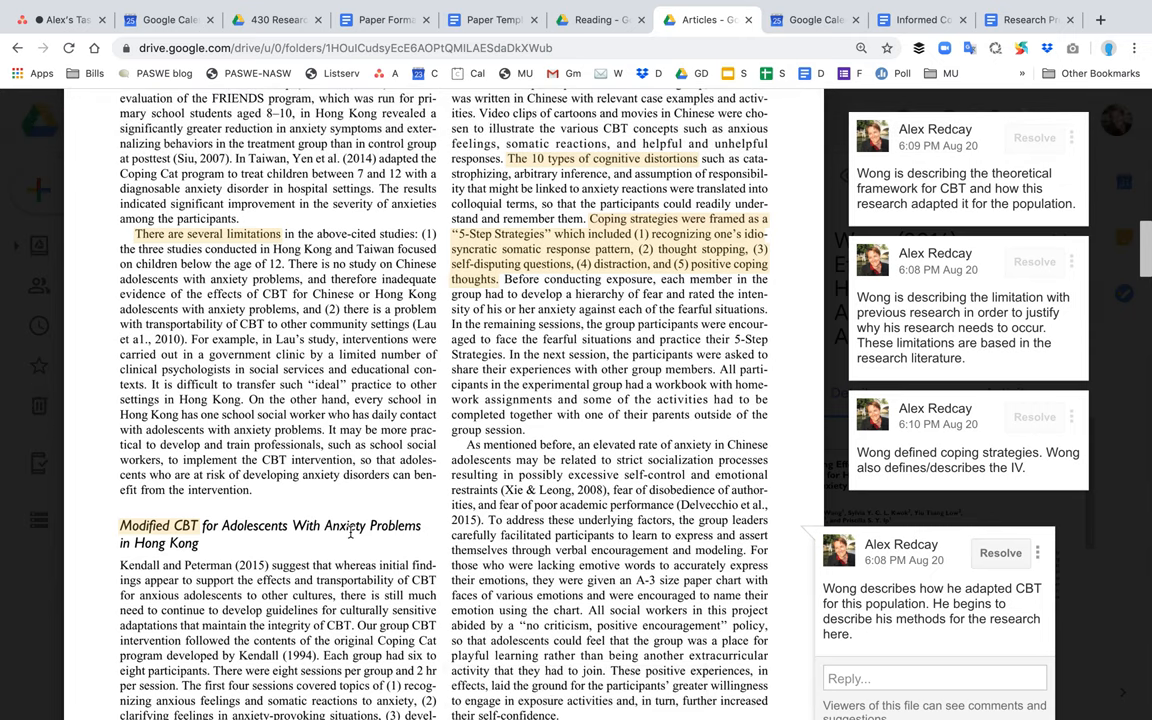
Step: Scroll to the 'In summary, our group CBT intervention' paragraph and its end-of-literature-review comment
{"action": "scroll", "scroll_direction": "down", "scroll_amount": 3}
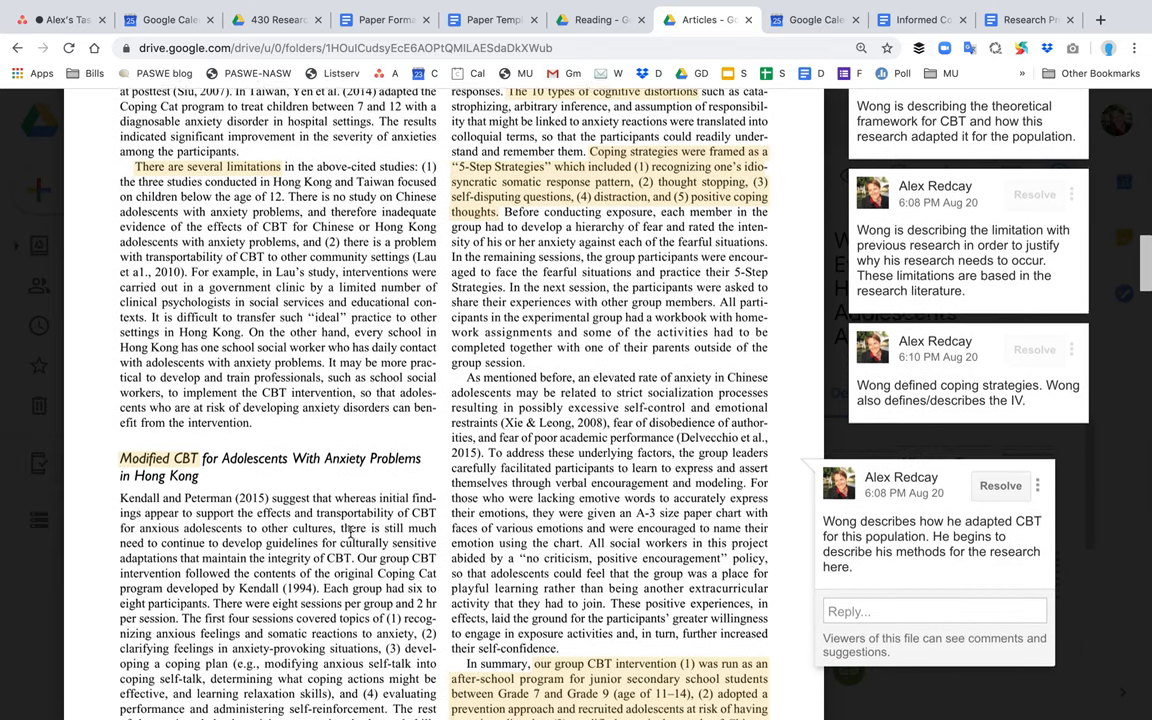
{"action": "scroll", "scroll_direction": "down", "scroll_amount": 3}
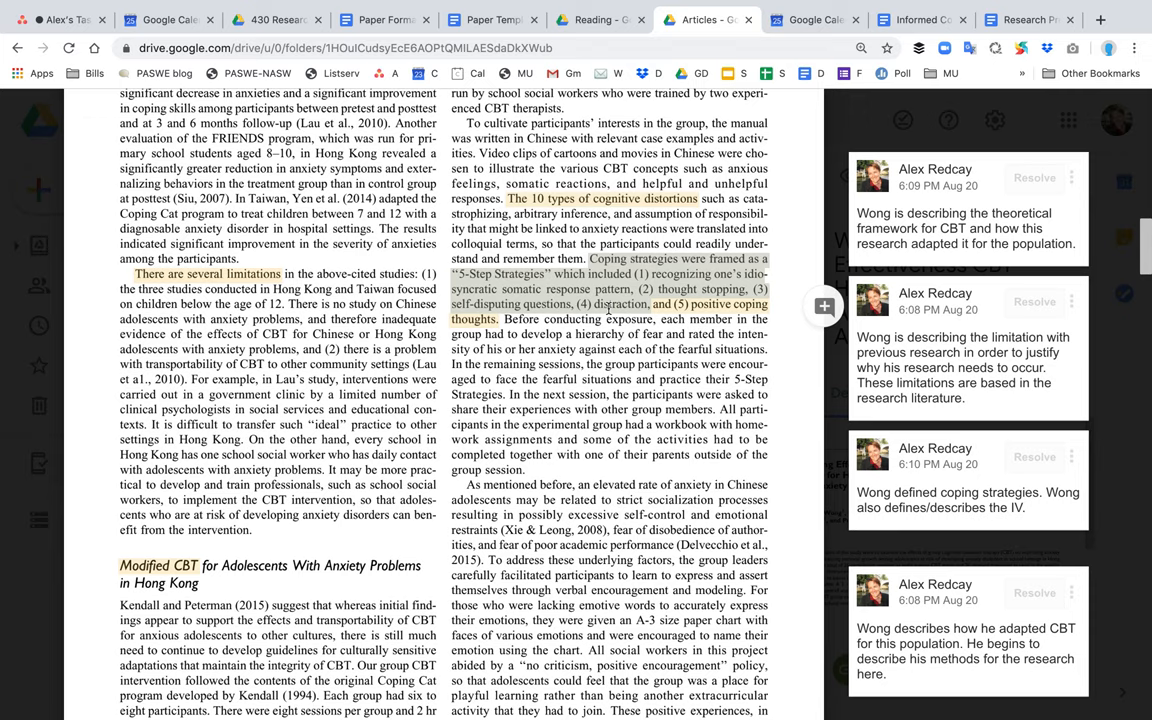
{"action": "scroll", "scroll_direction": "down", "scroll_amount": 3}
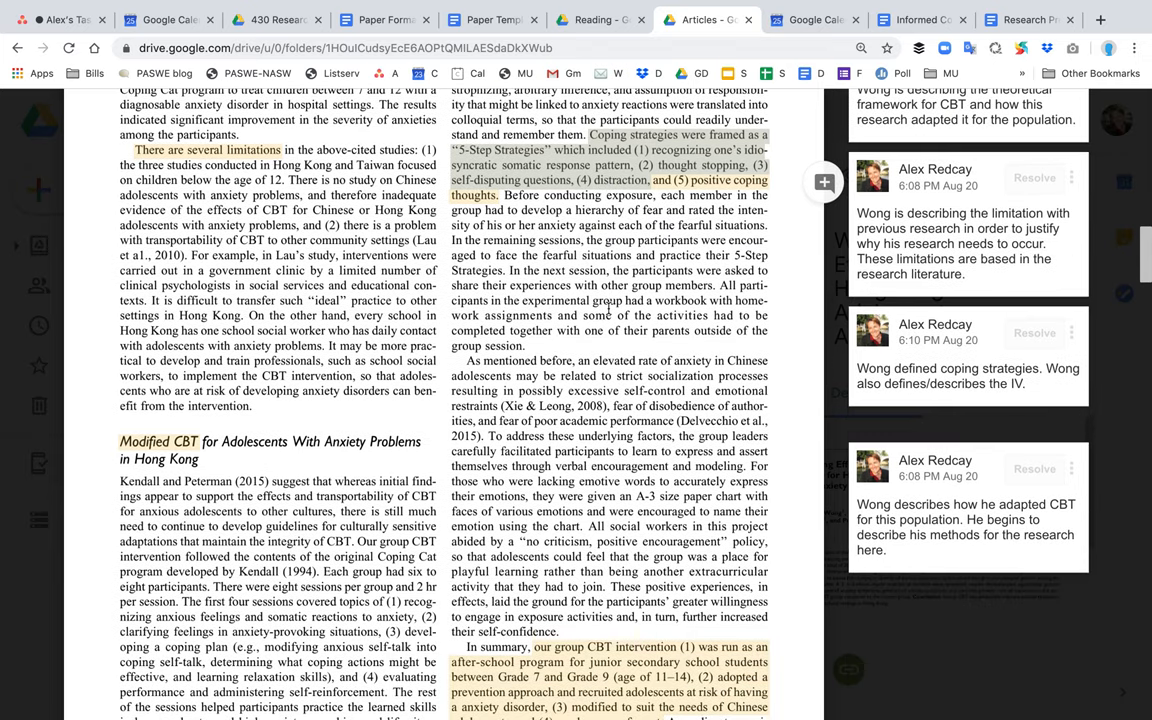
{"action": "scroll", "scroll_direction": "down", "scroll_amount": 3}
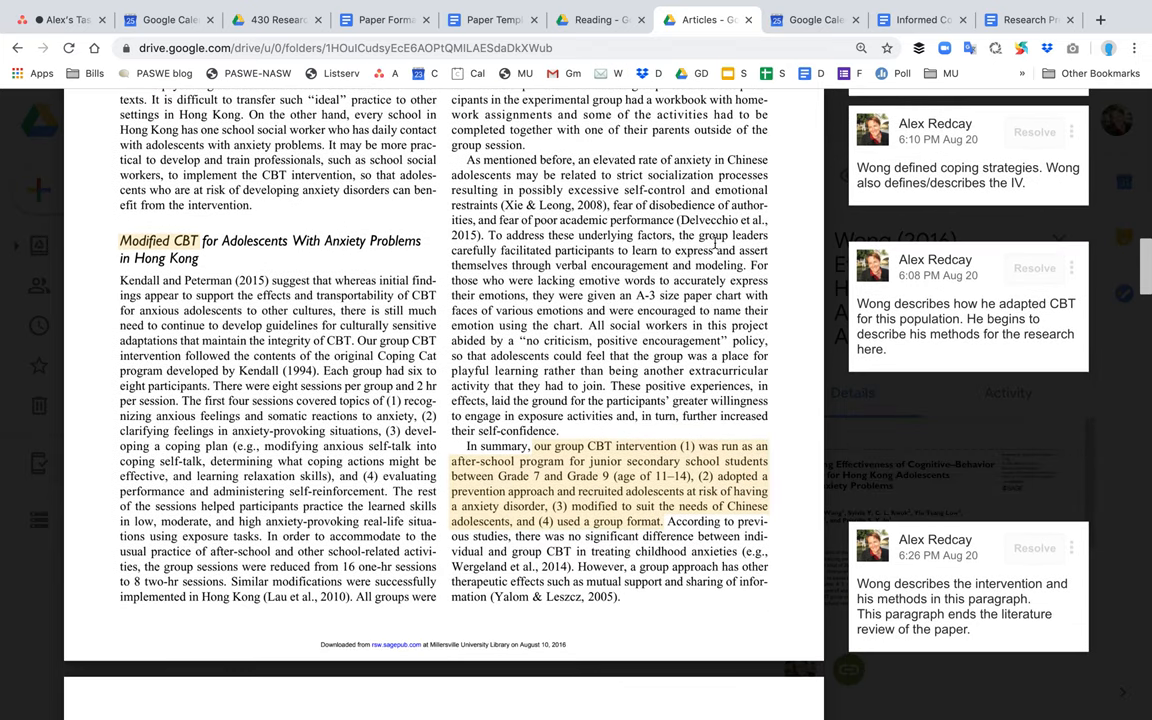